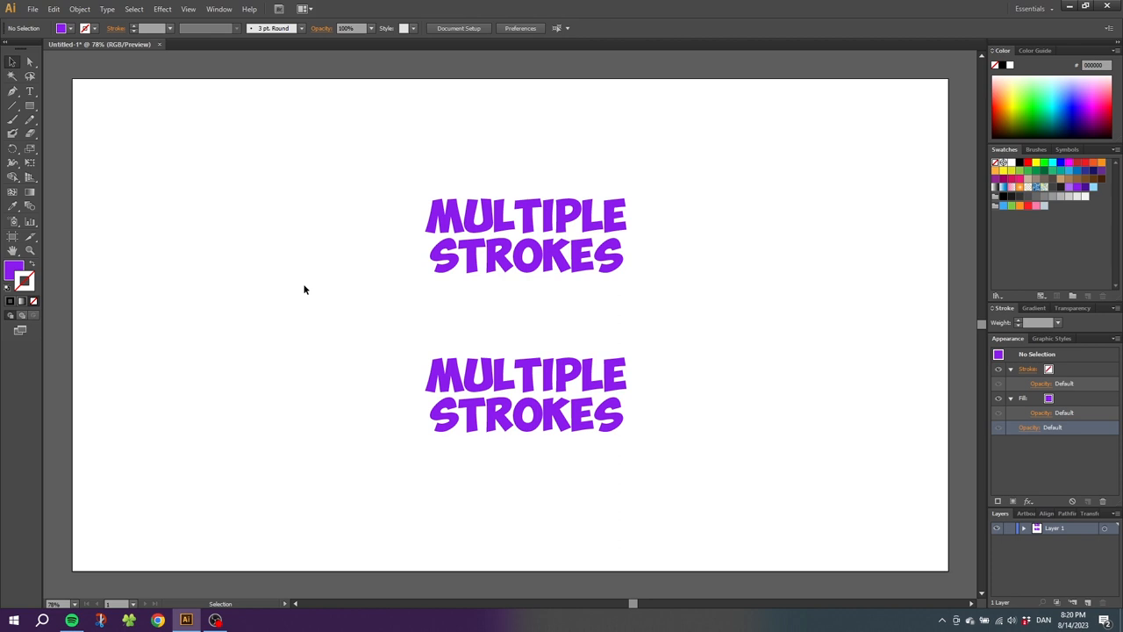
{"action": "mouse_move", "coordinate": [342, 289]}
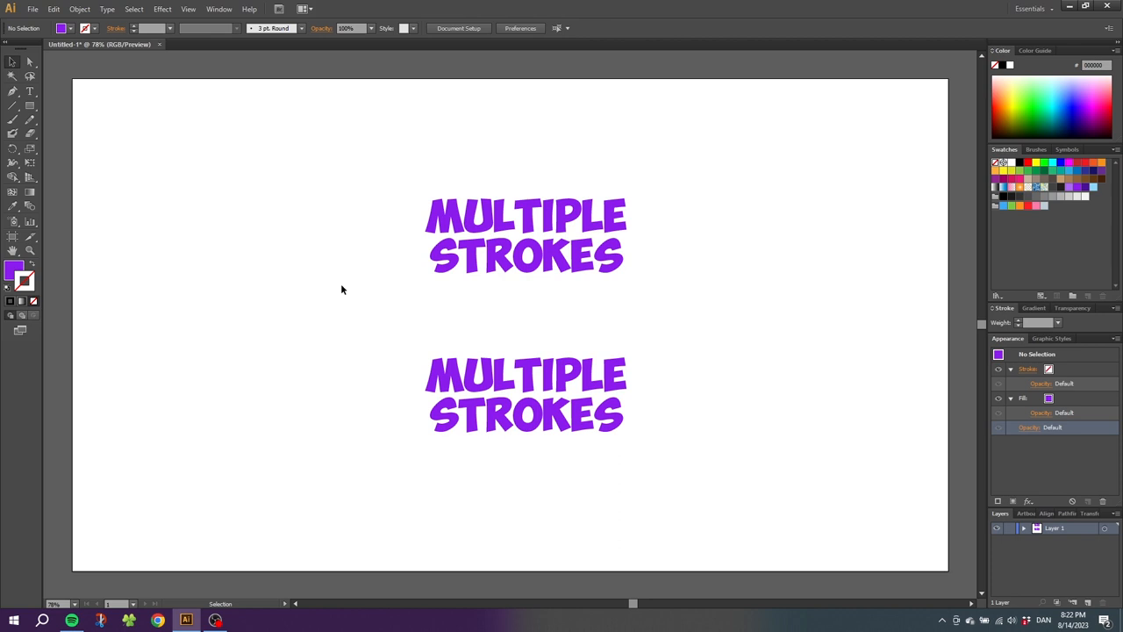
{"action": "mouse_move", "coordinate": [340, 284]}
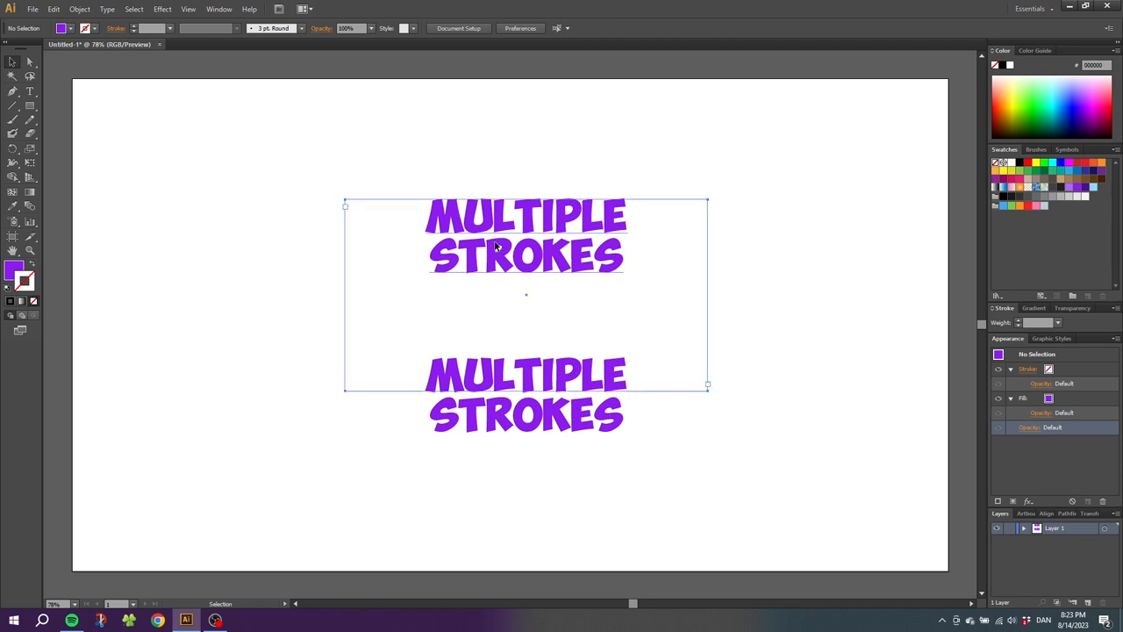
- Convert the top 'MULTIPLE STROKES' text to outlines via Create Outlines
{"action": "right_click", "coordinate": [495, 246]}
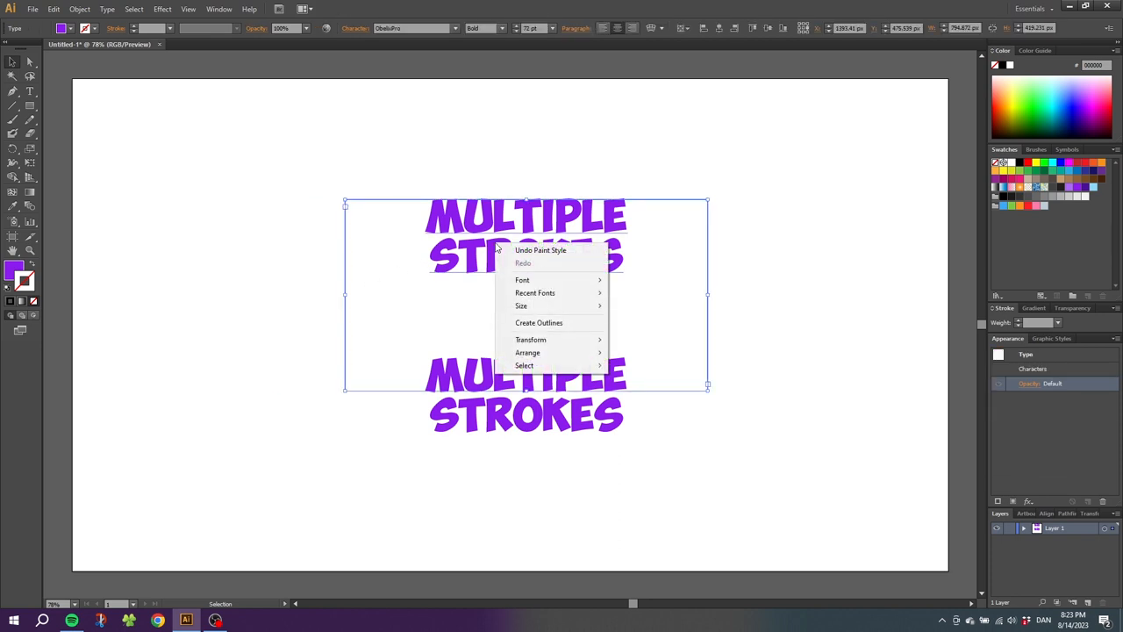
{"action": "left_click", "coordinate": [539, 323]}
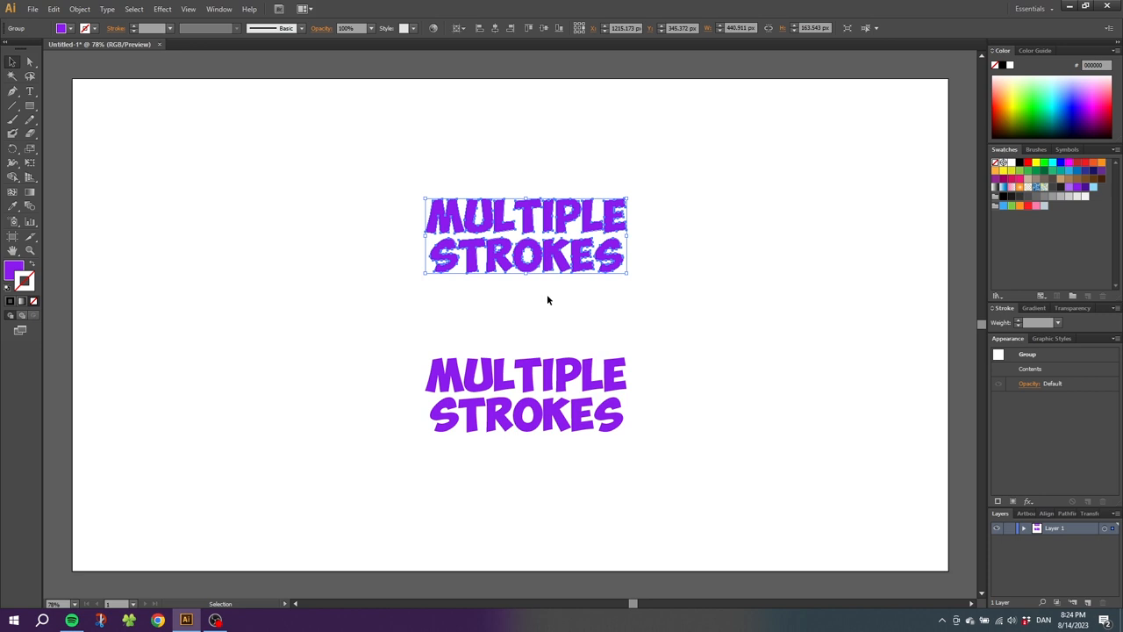
{"action": "mouse_move", "coordinate": [1007, 414]}
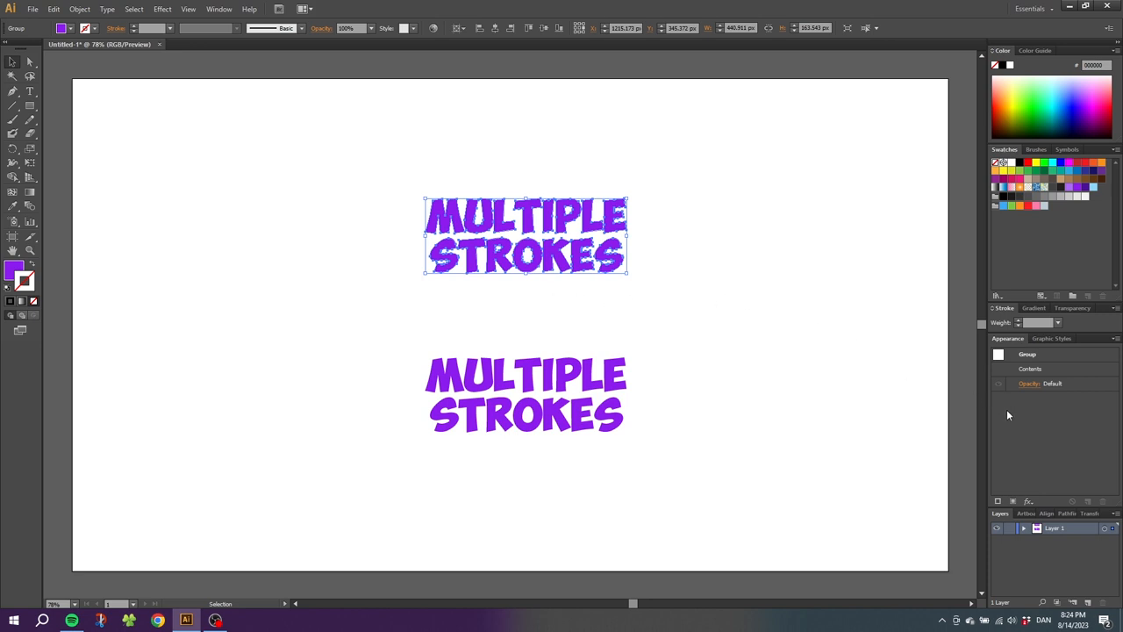
{"action": "mouse_move", "coordinate": [997, 481]}
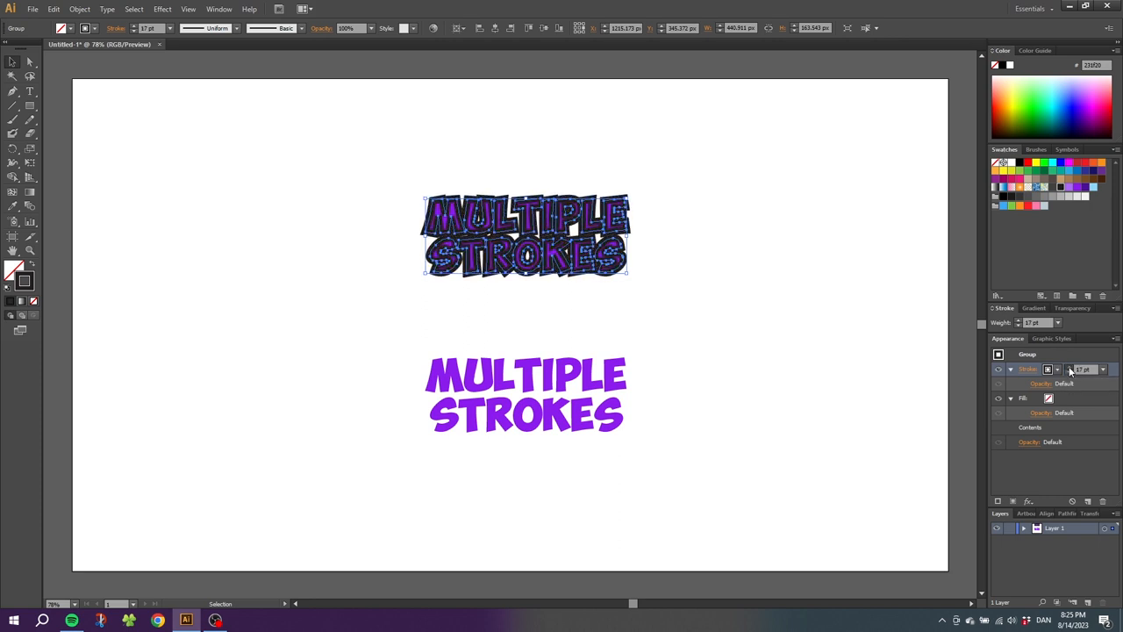
- Add thick dark and blue strokes to the outlined top text group in the Appearance panel
{"action": "left_click", "coordinate": [1058, 368]}
{"action": "type", "text": "7"}
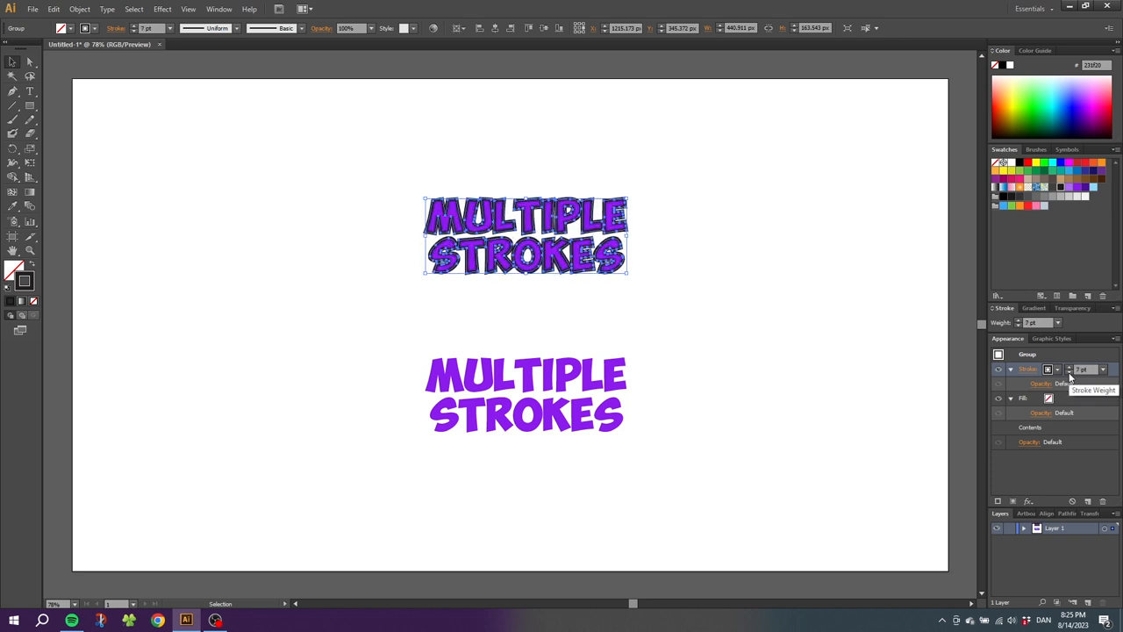
{"action": "mouse_move", "coordinate": [1004, 498]}
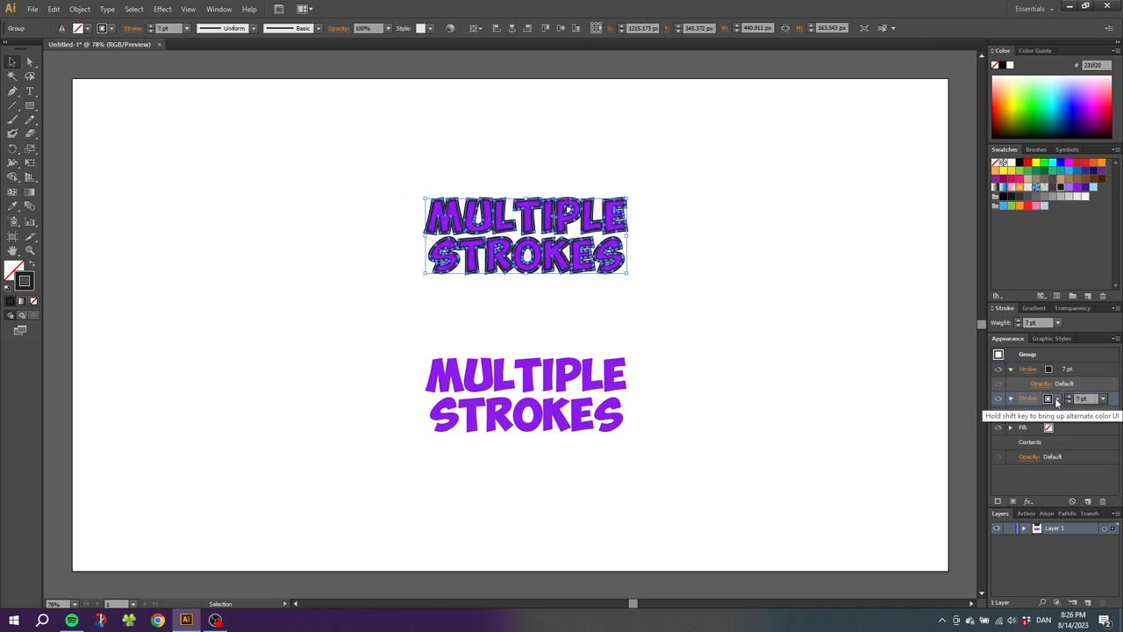
{"action": "left_click", "coordinate": [1049, 398]}
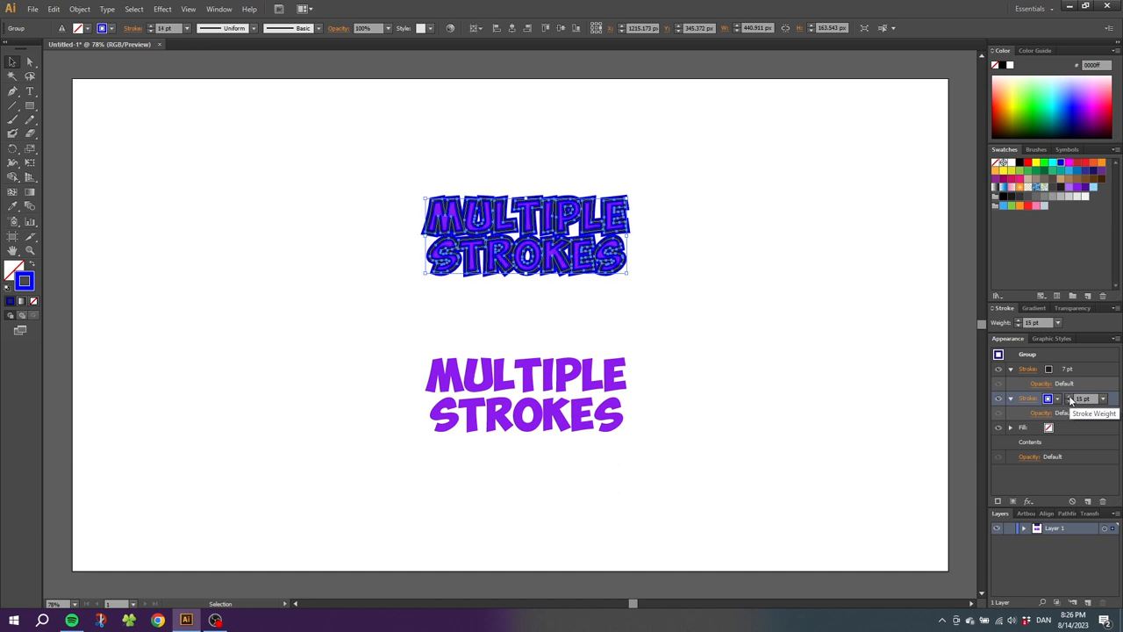
{"action": "left_click", "coordinate": [700, 280]}
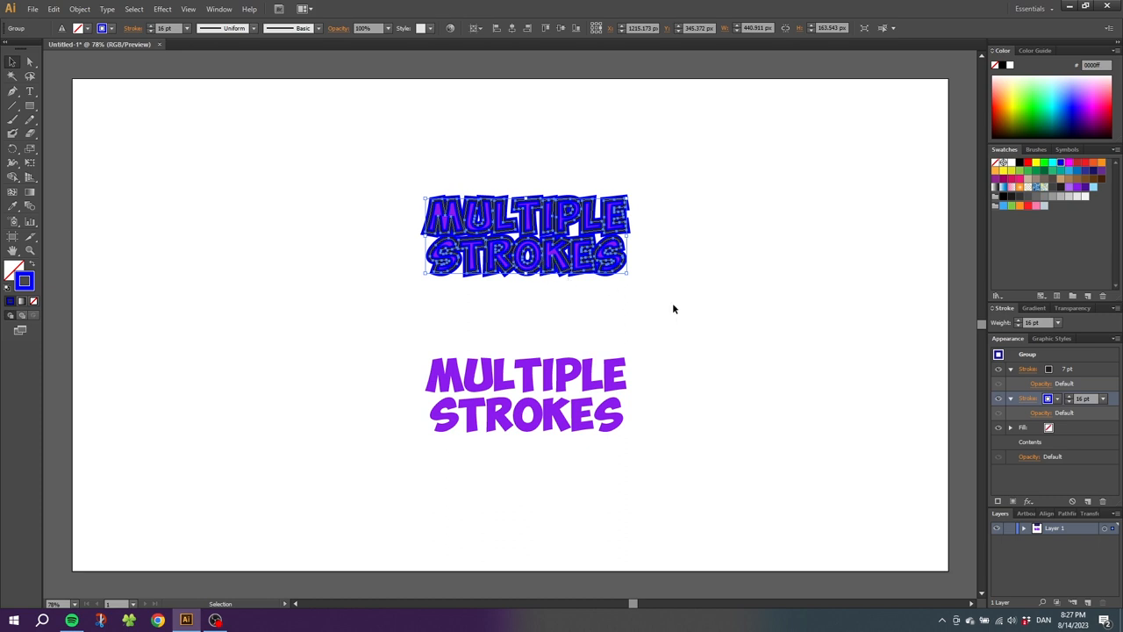
- Open the blue stroke's detailed options from the Appearance panel
{"action": "left_click", "coordinate": [1028, 400]}
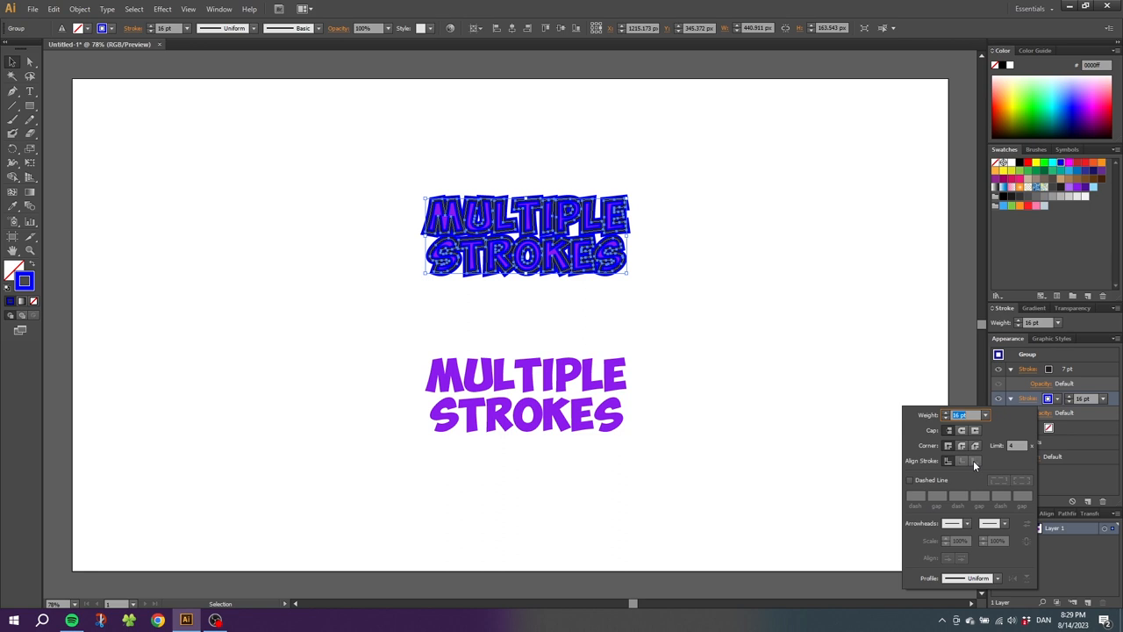
{"action": "mouse_move", "coordinate": [830, 452]}
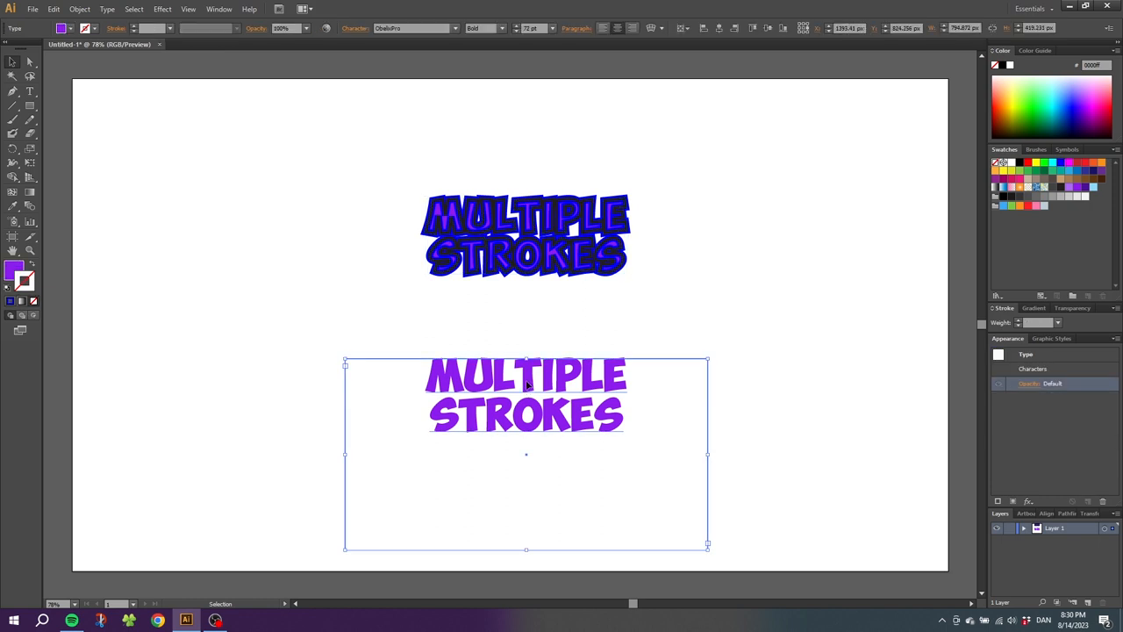
- Convert the bottom 'MULTIPLE STROKES' text to outlines via Create Outlines
{"action": "right_click", "coordinate": [527, 377]}
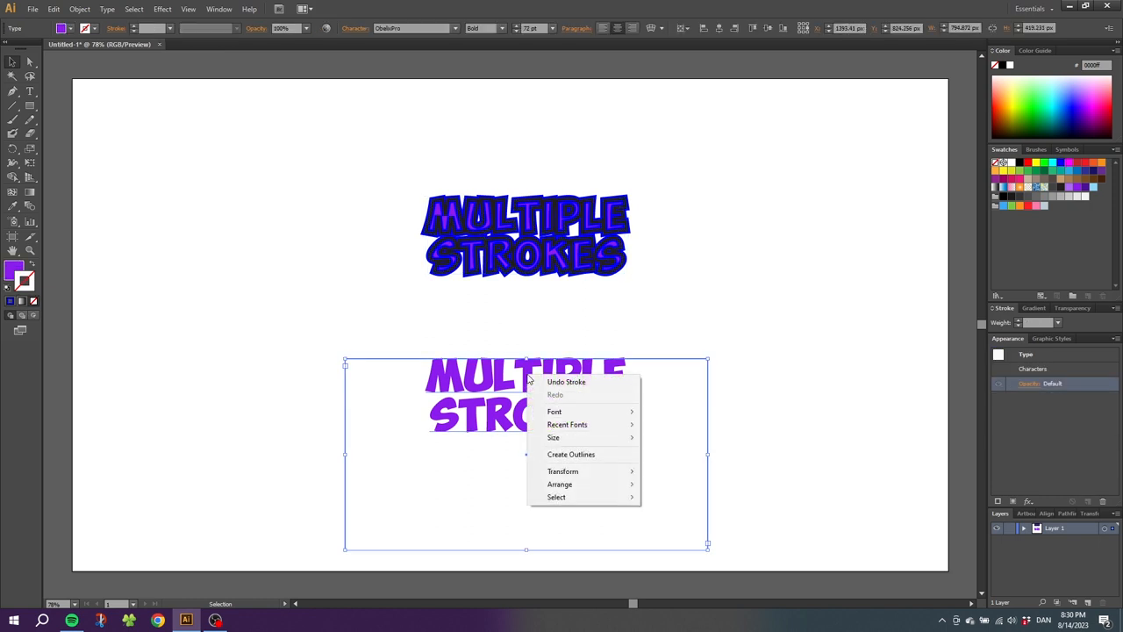
{"action": "left_click", "coordinate": [572, 453]}
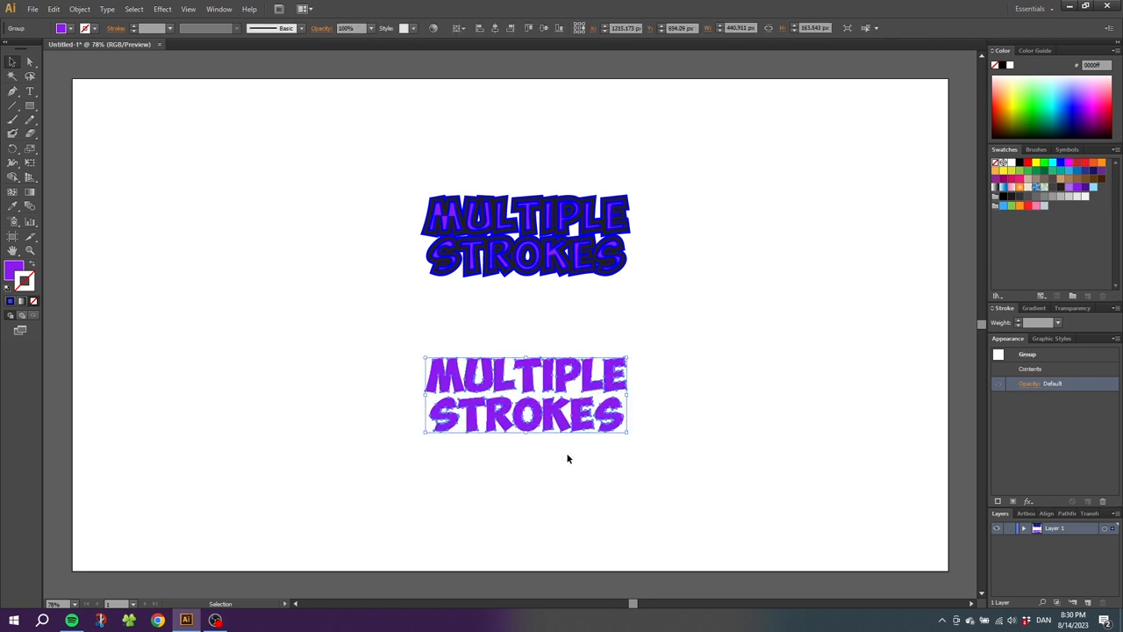
{"action": "mouse_move", "coordinate": [555, 453]}
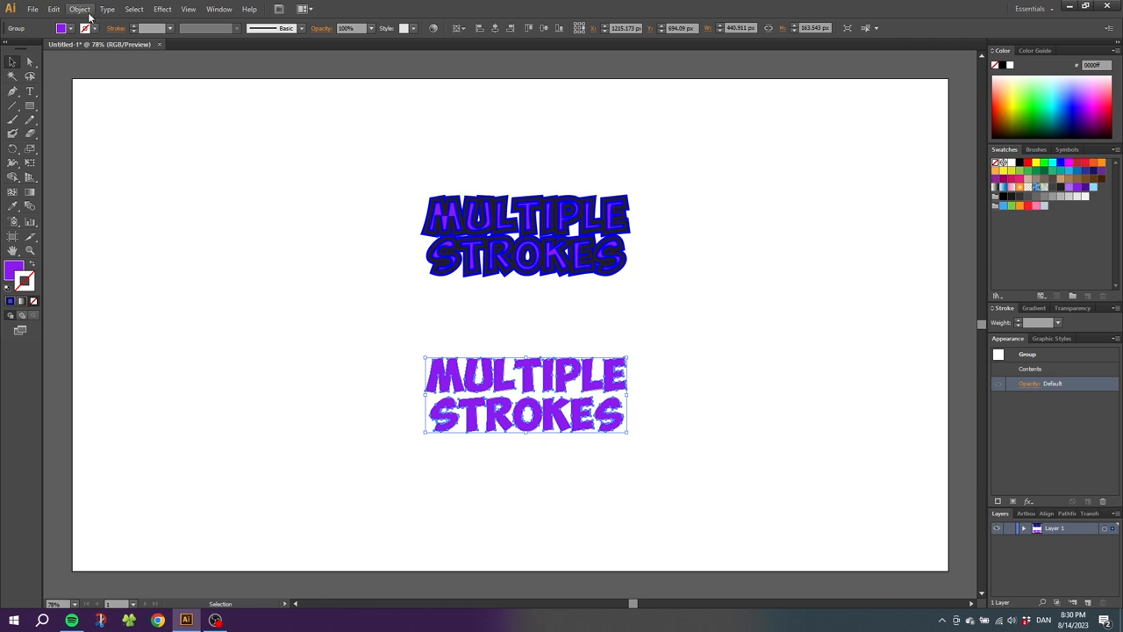
- Make the bottom outlined letters a compound path and fill it with purple
{"action": "left_click", "coordinate": [79, 9]}
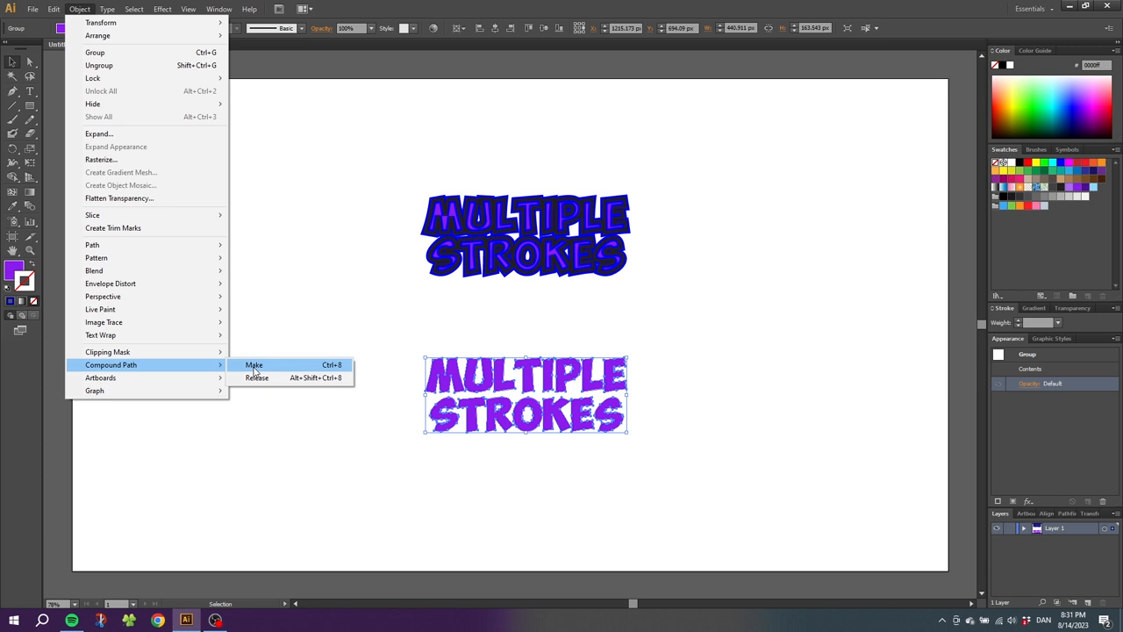
{"action": "left_click", "coordinate": [253, 363]}
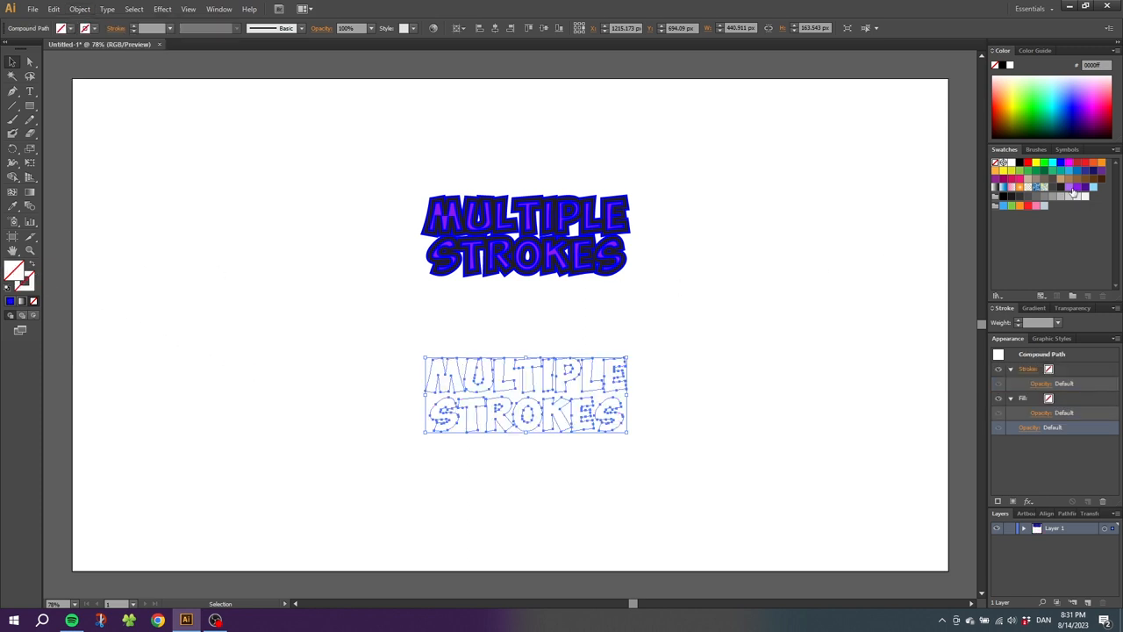
{"action": "left_click", "coordinate": [1077, 188]}
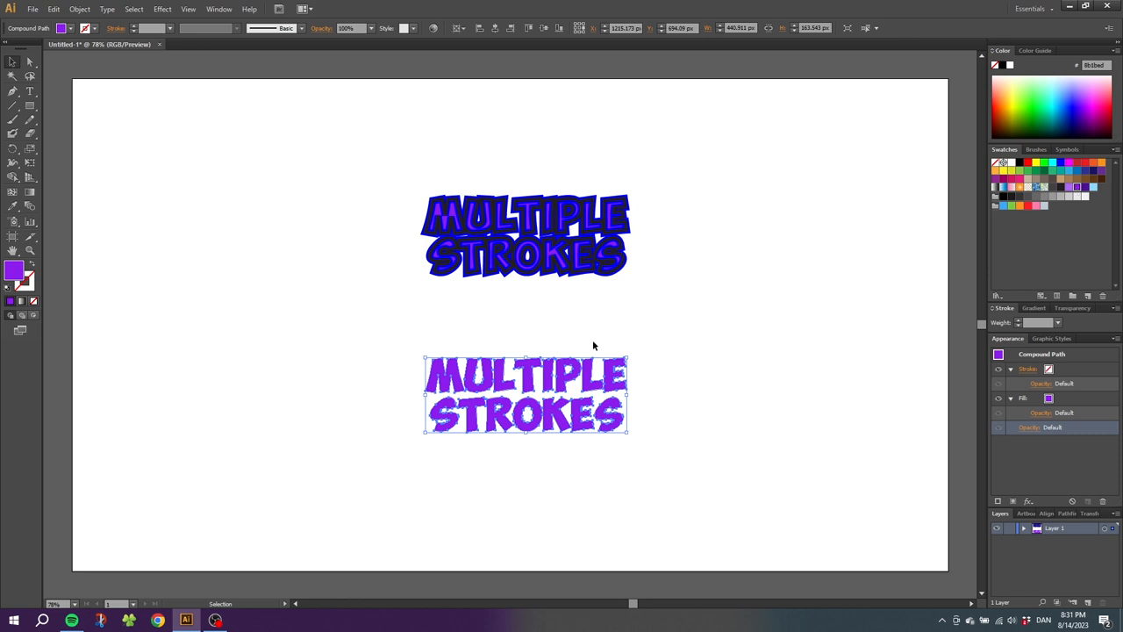
{"action": "mouse_move", "coordinate": [1007, 342]}
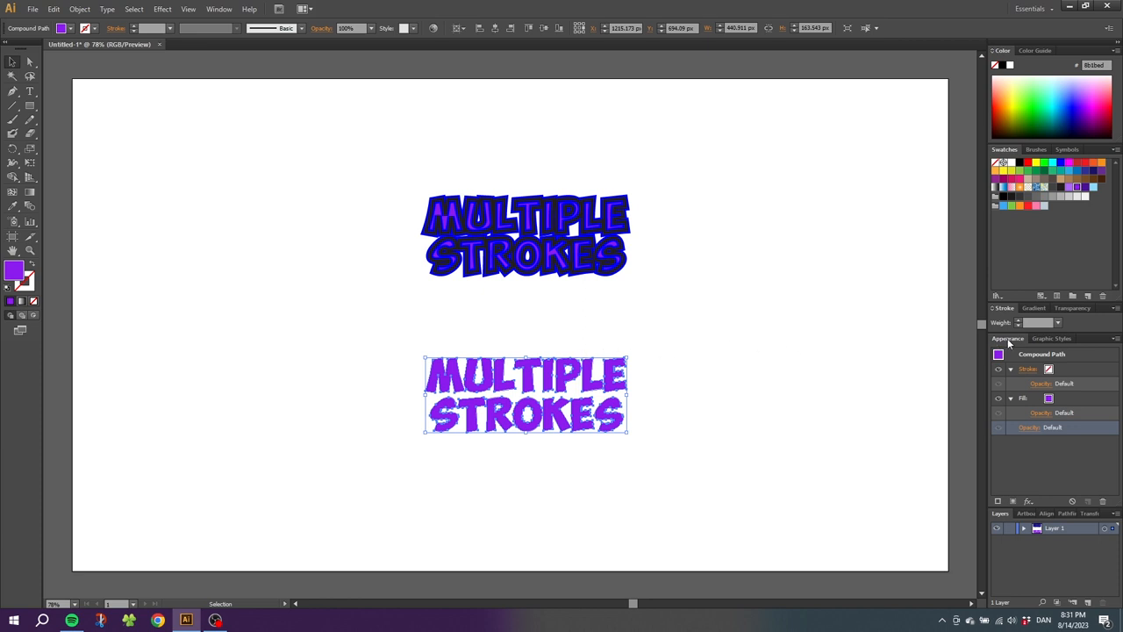
{"action": "mouse_move", "coordinate": [1072, 358]}
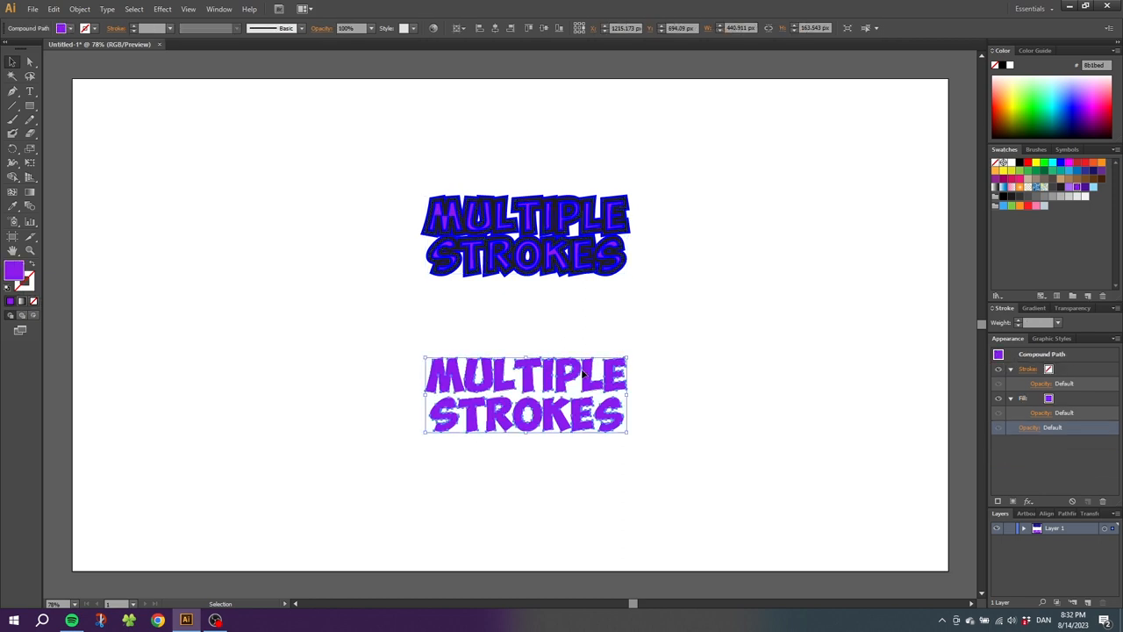
- Align the bottom compound path's stroke to the outside of the letters
{"action": "left_click", "coordinate": [1050, 368]}
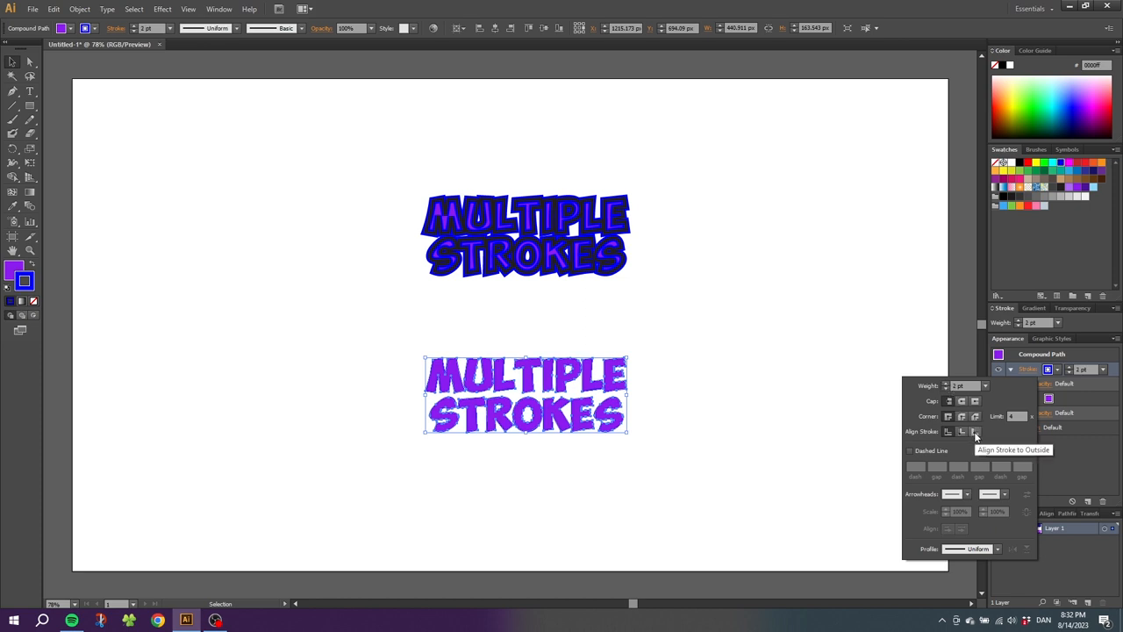
{"action": "left_click", "coordinate": [947, 431]}
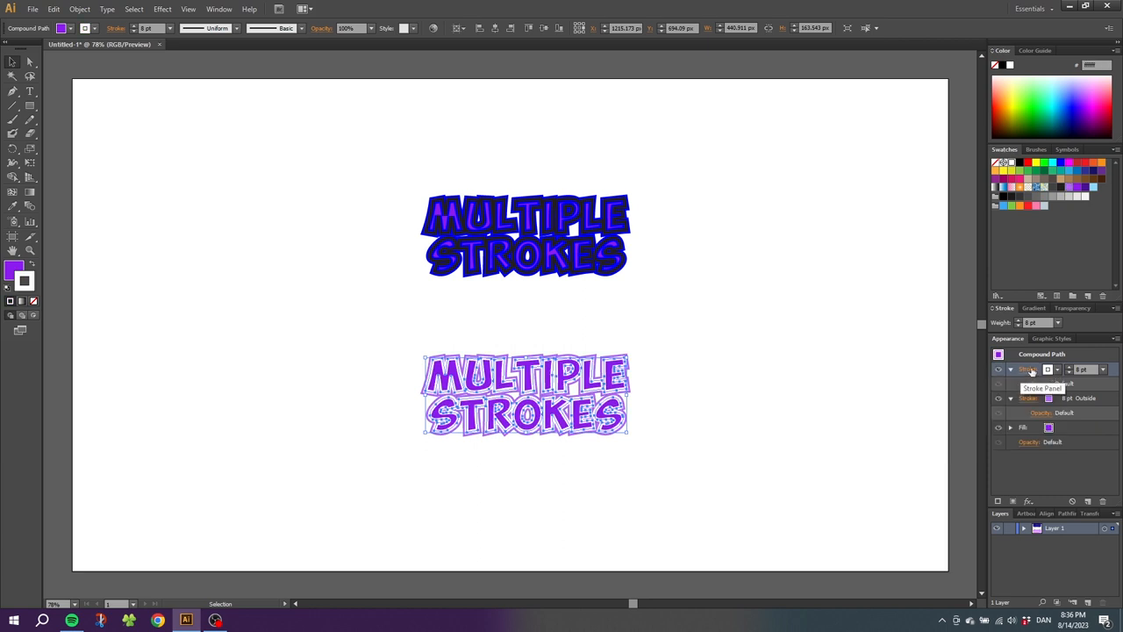
- Set the white stroke so it rings the letters inside the purple outer stroke
{"action": "left_click", "coordinate": [1028, 369]}
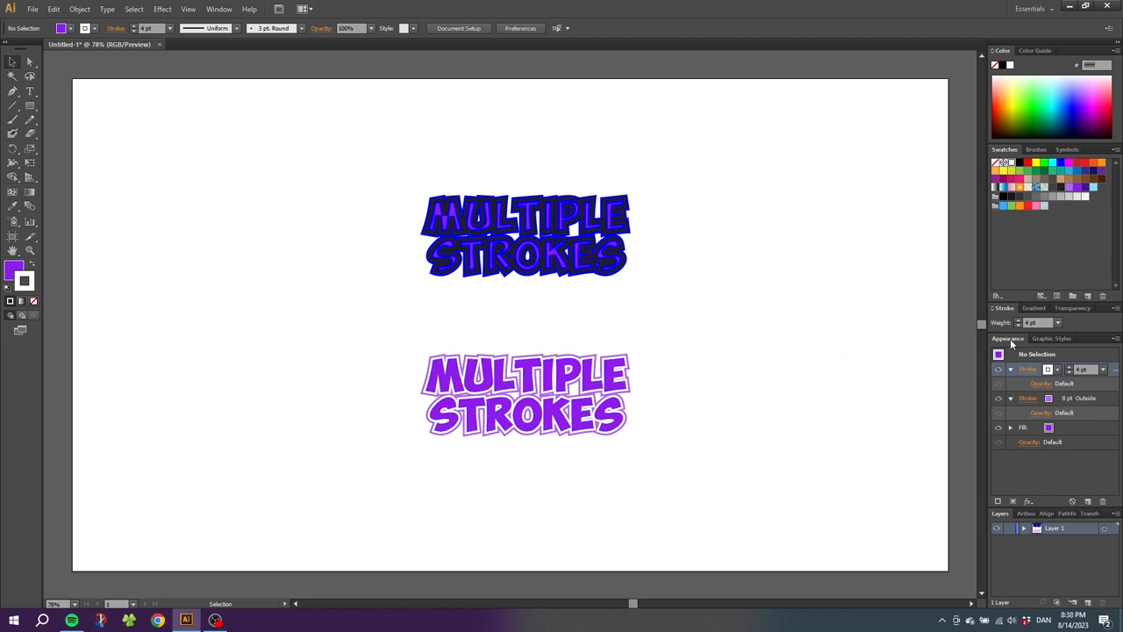
{"action": "mouse_move", "coordinate": [1026, 400]}
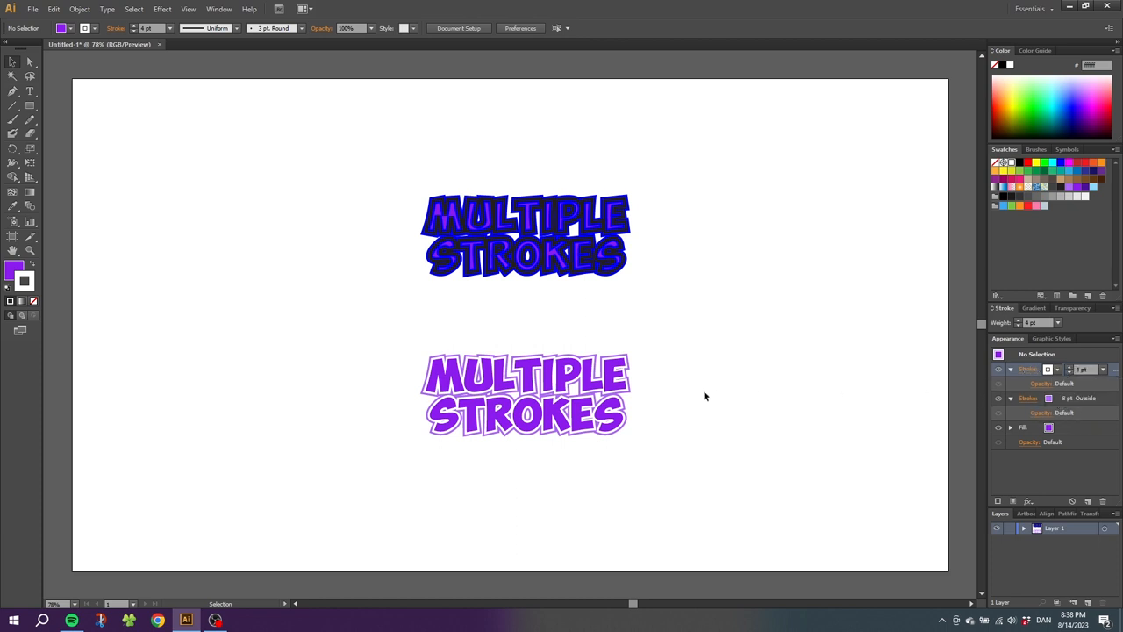
- Toggle the white stroke's visibility on the compound path to compare, then show the Window menu
{"action": "left_click", "coordinate": [524, 394]}
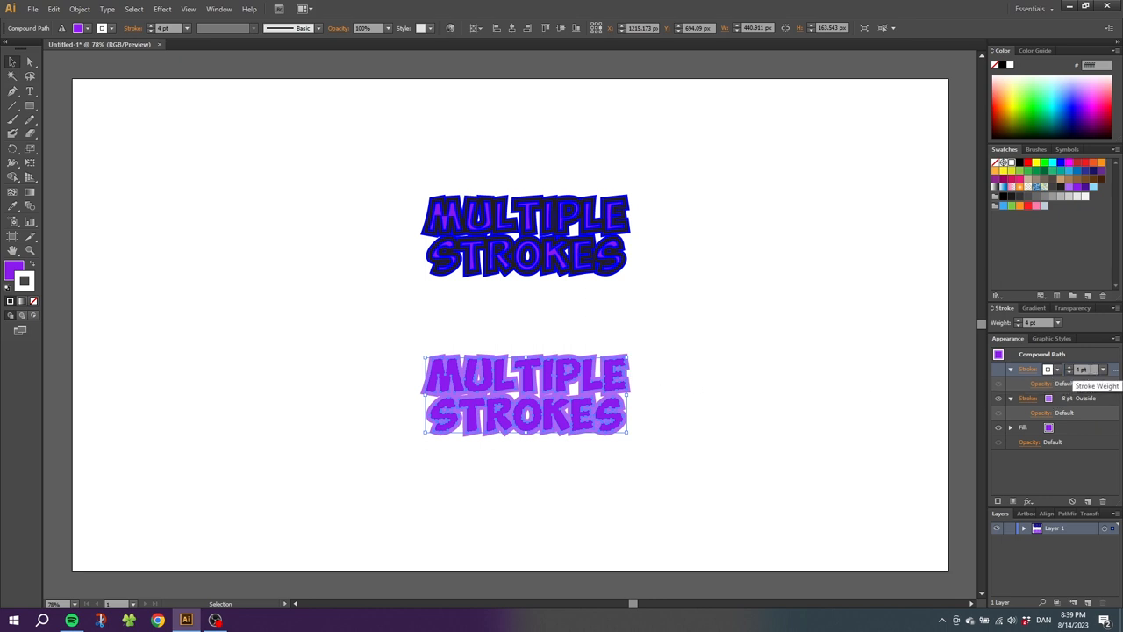
{"action": "mouse_move", "coordinate": [1000, 371]}
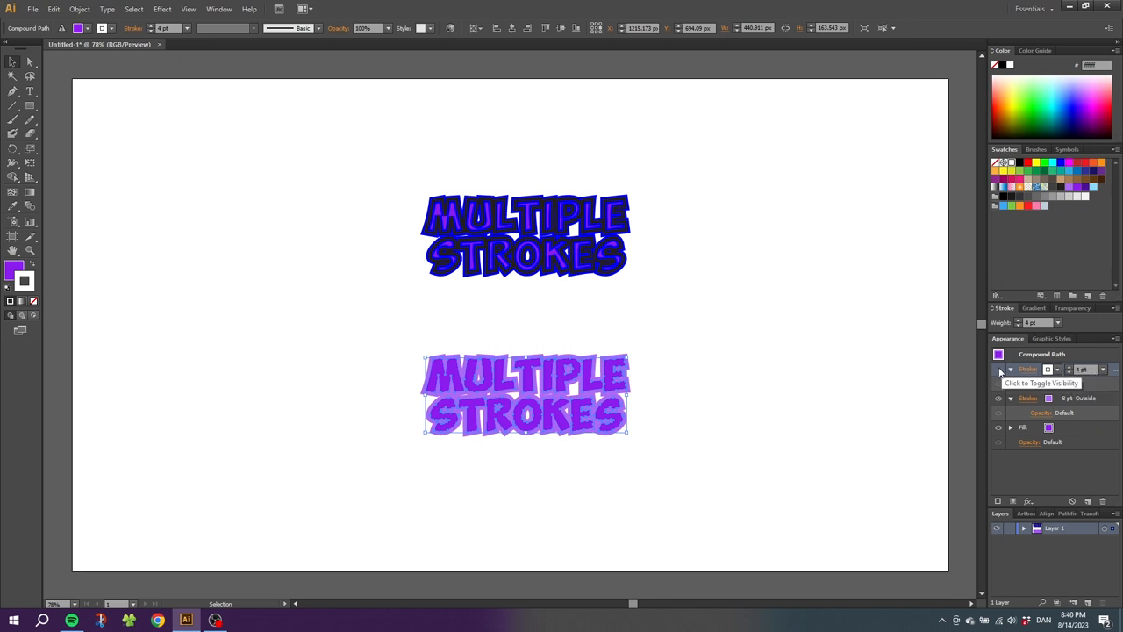
{"action": "left_click", "coordinate": [997, 368]}
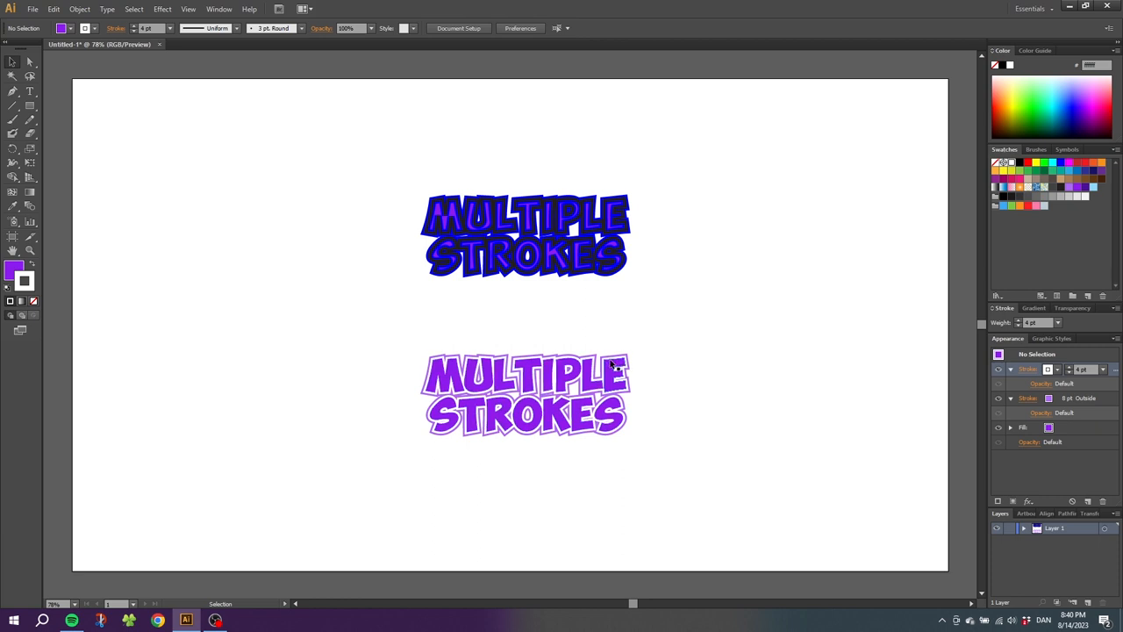
{"action": "mouse_move", "coordinate": [618, 363]}
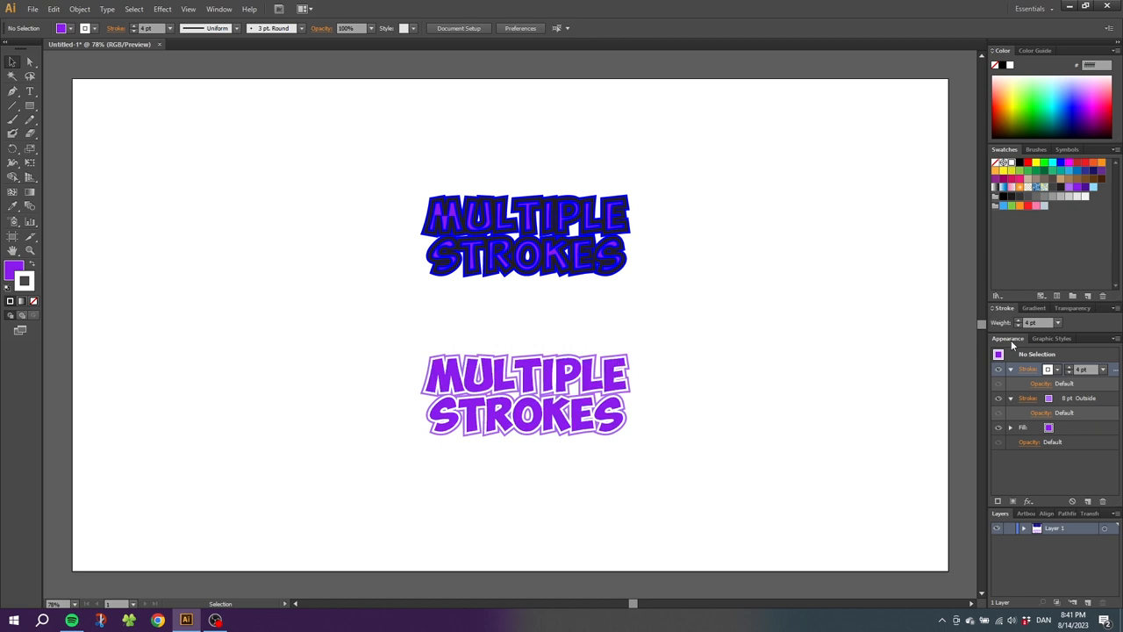
{"action": "left_click", "coordinate": [217, 9]}
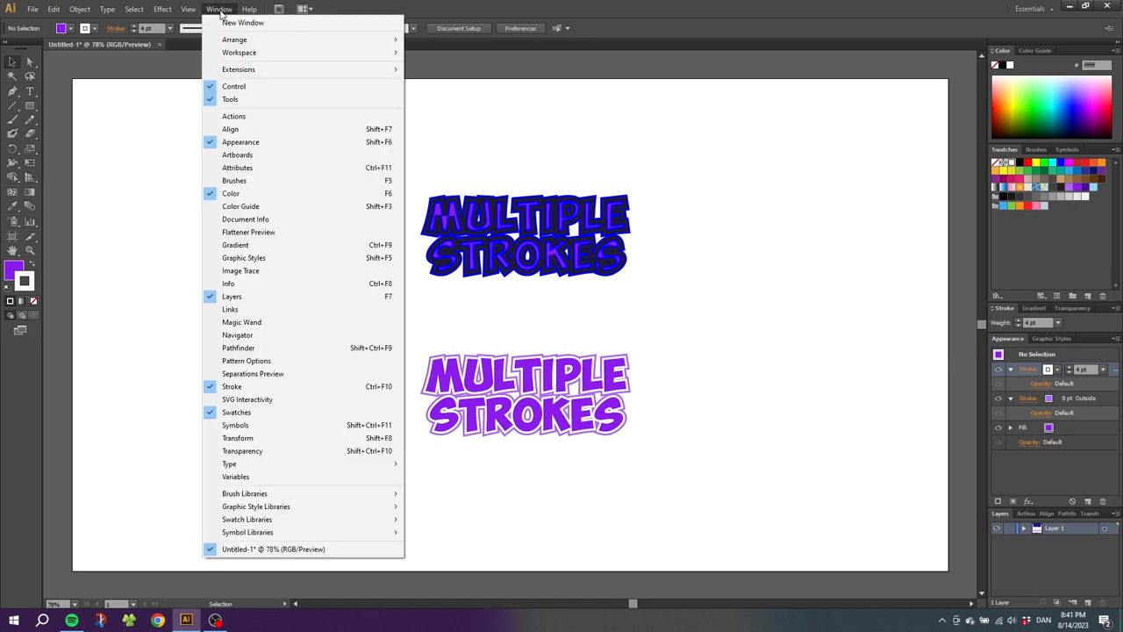
{"action": "mouse_move", "coordinate": [264, 140]}
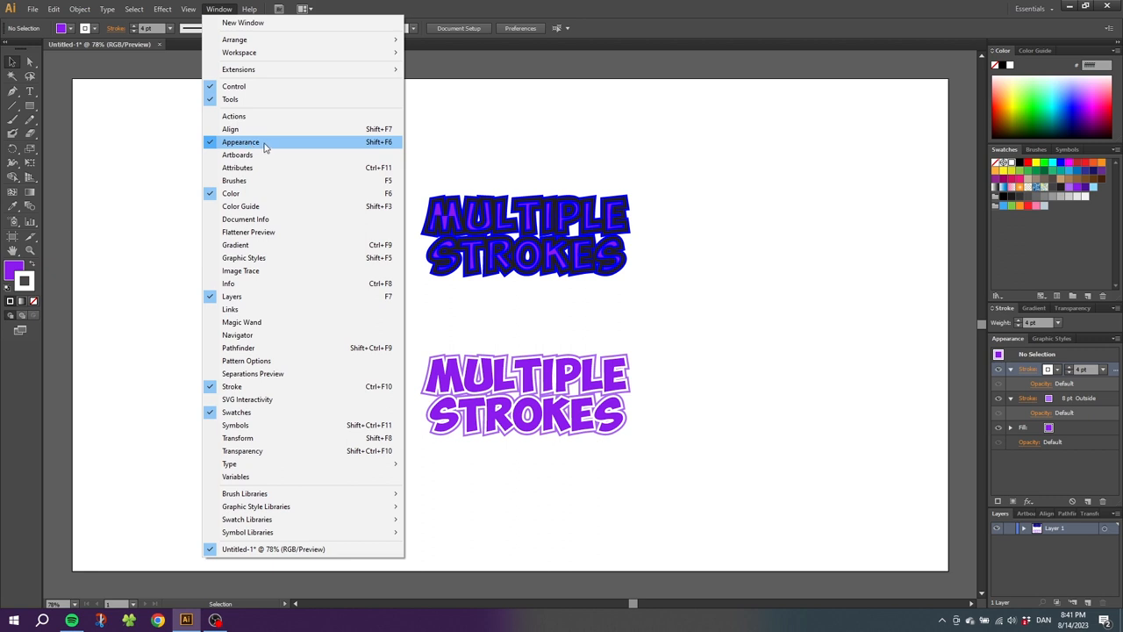